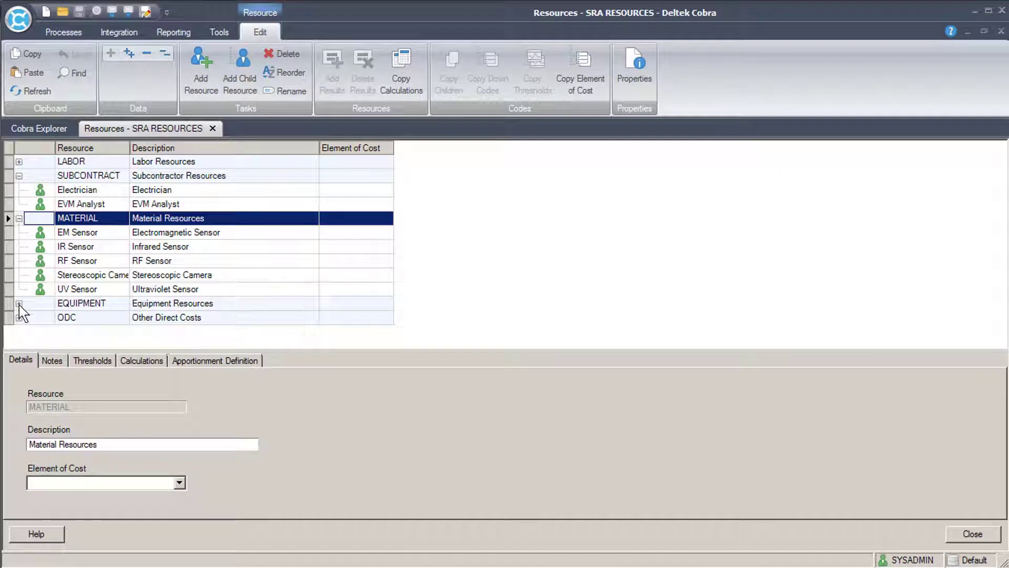
# Expand the EQUIPMENT and LABOR categories and review their resources in the grid.
pyautogui.click(19, 302)
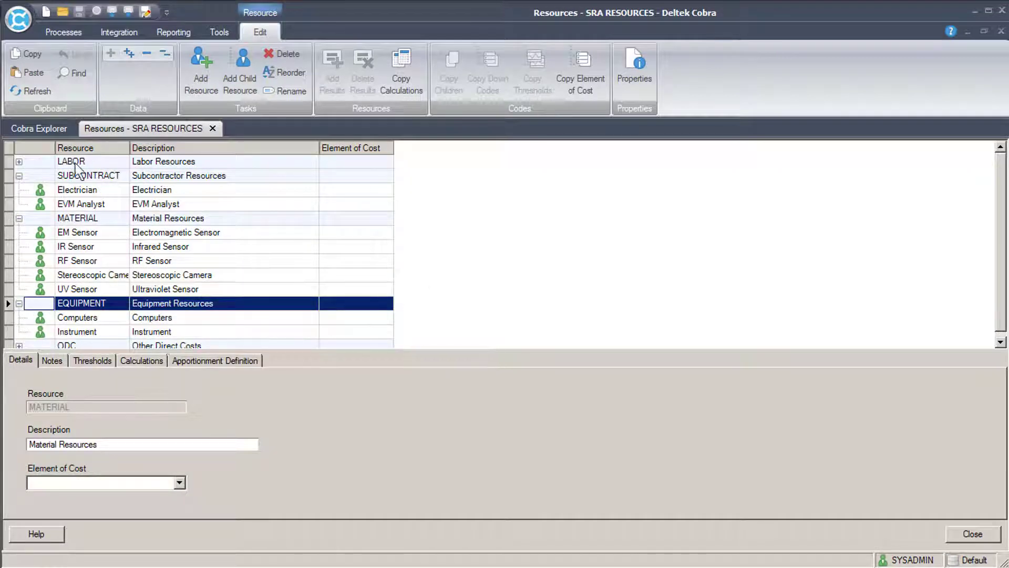
pyautogui.click(19, 161)
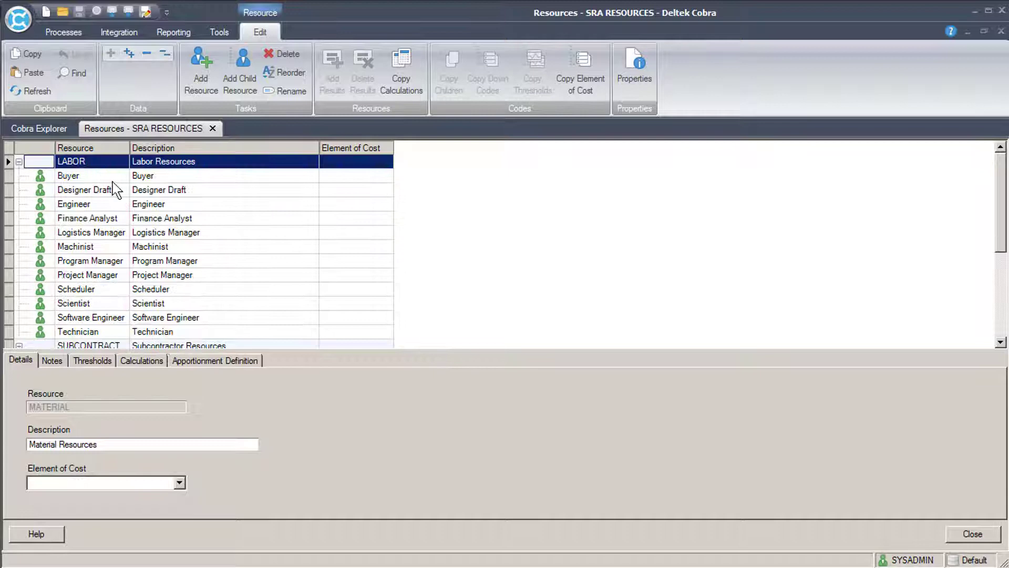
pyautogui.scroll(-3)
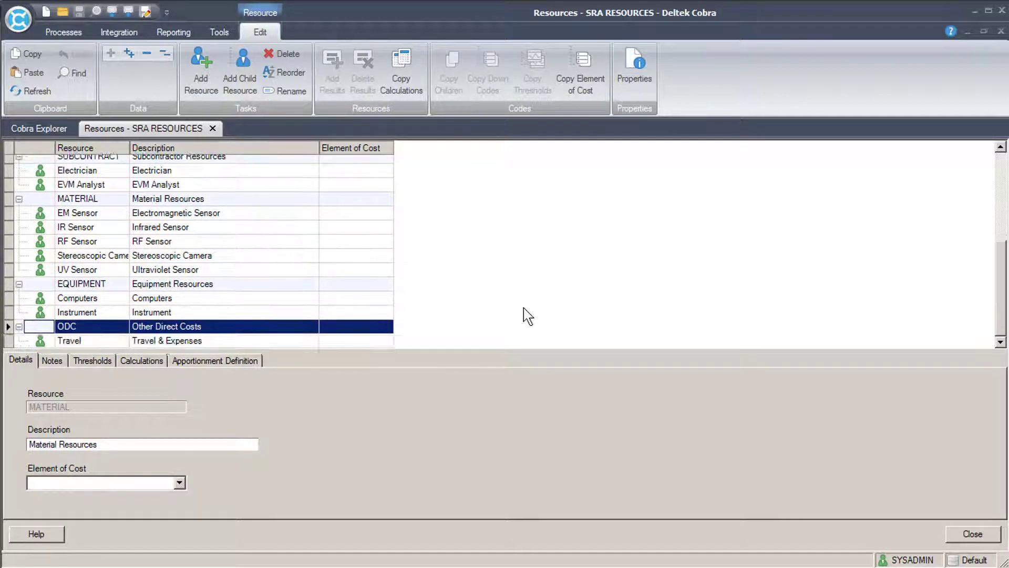
pyautogui.scroll(3)
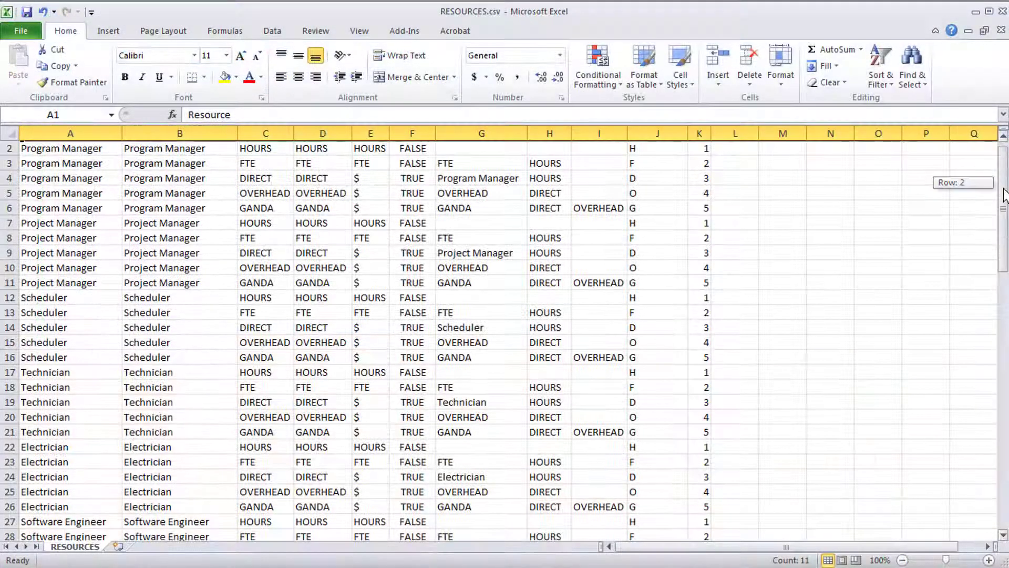
pyautogui.scroll(-3)
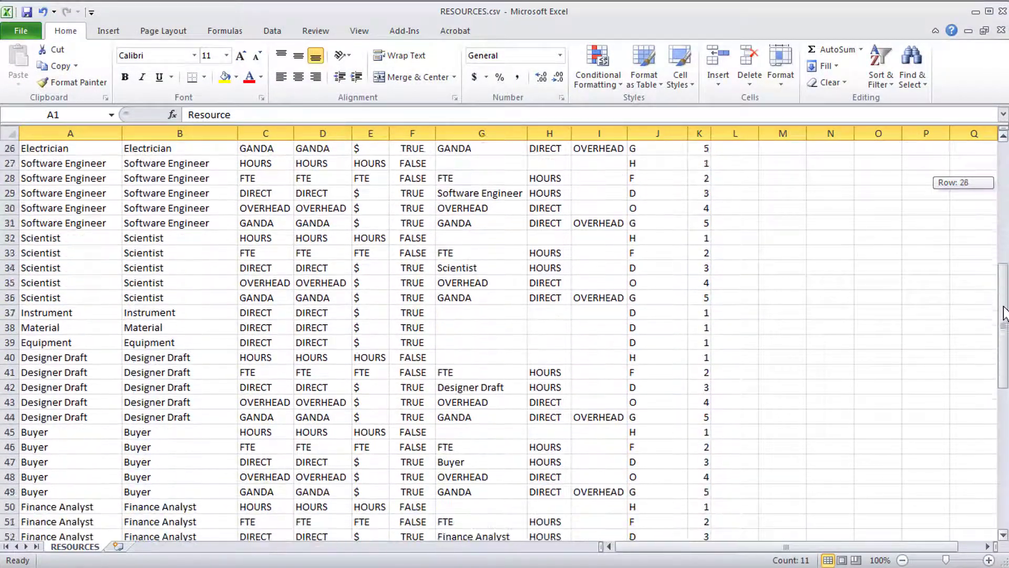
pyautogui.scroll(-3)
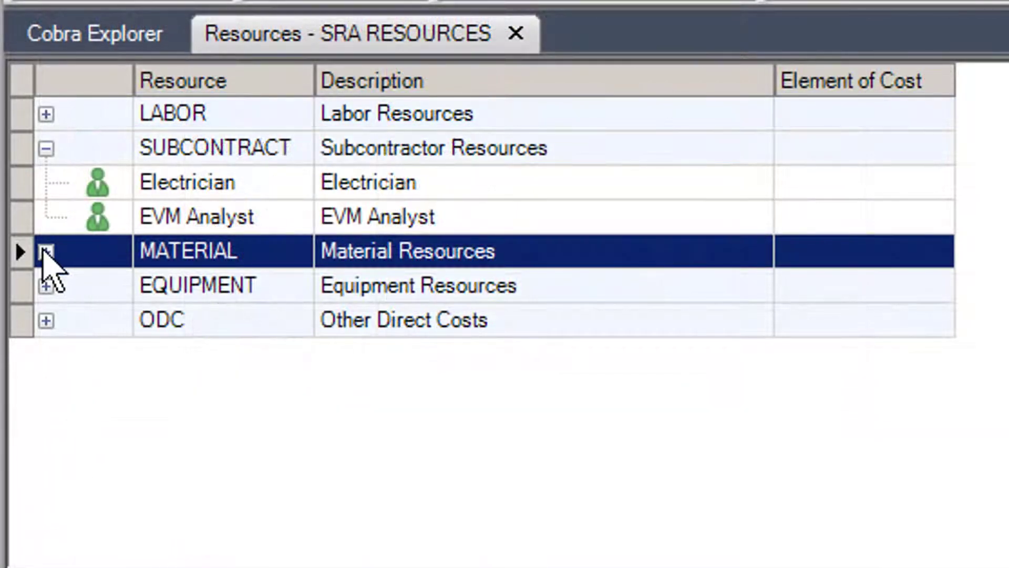
# Collapse MATERIAL, highlight LABOR and MATERIAL, and expand ODC to reveal Travel.
pyautogui.click(45, 251)
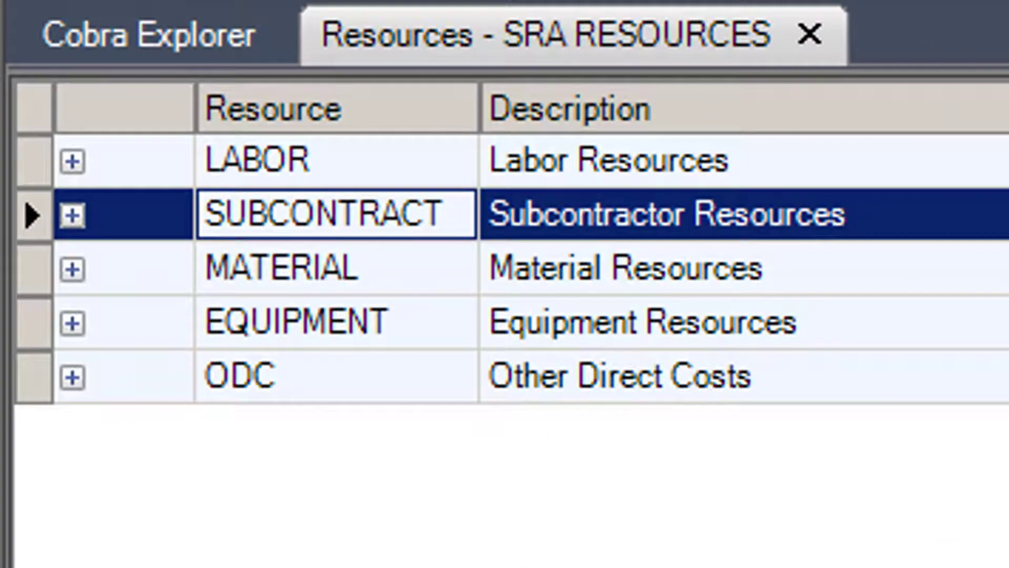
pyautogui.moveTo(354, 173)
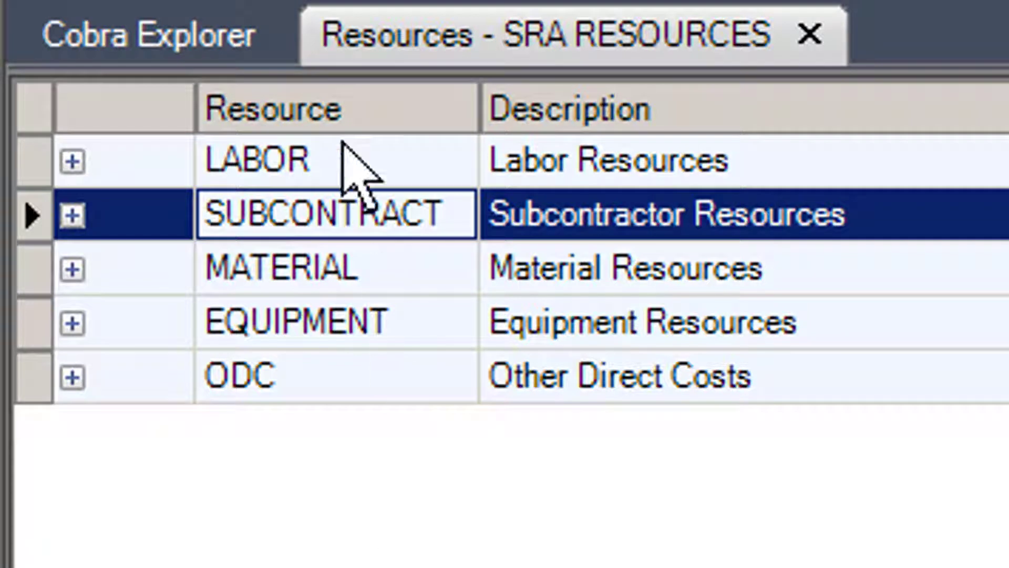
pyautogui.click(290, 160)
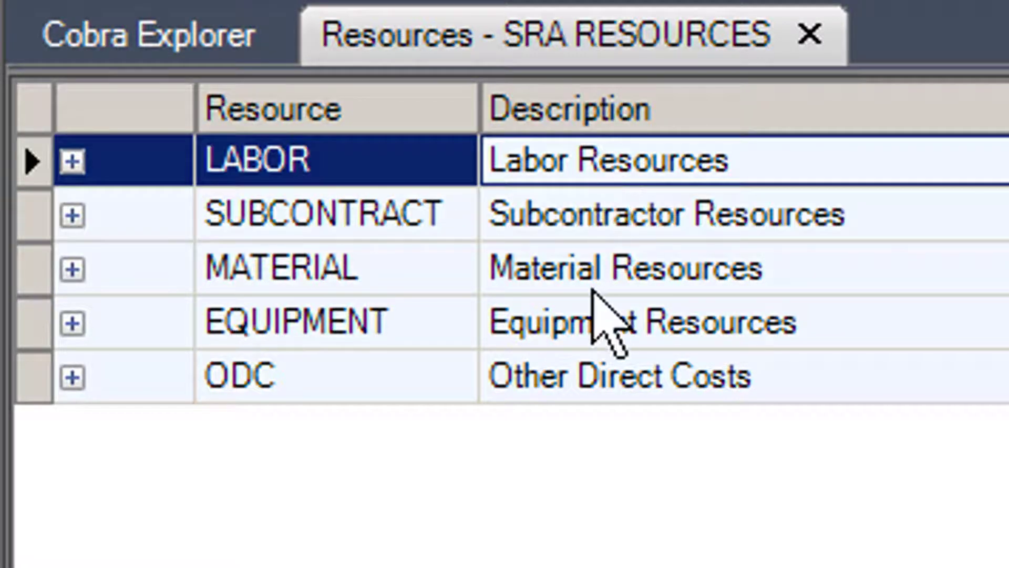
pyautogui.click(290, 267)
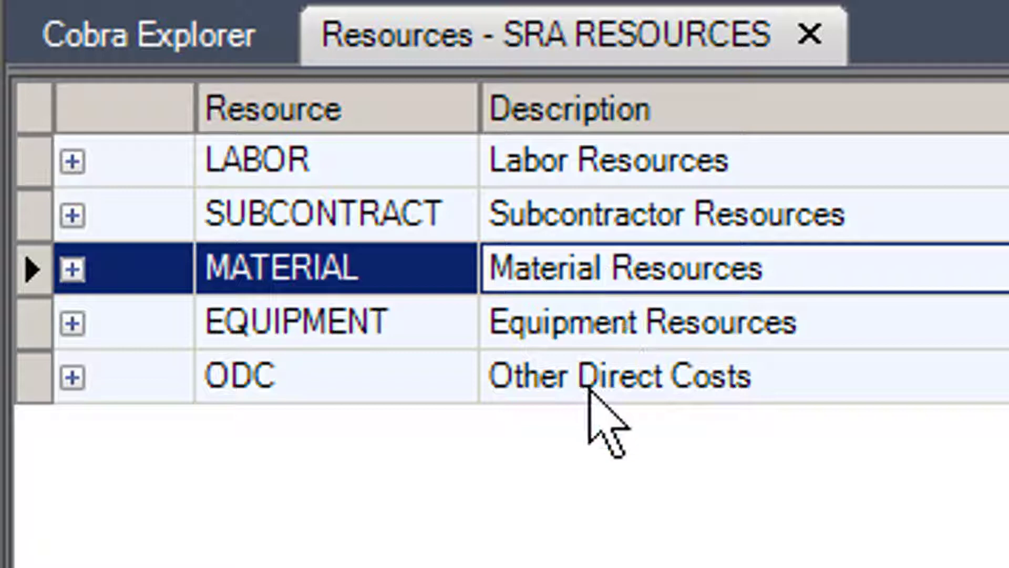
pyautogui.click(71, 376)
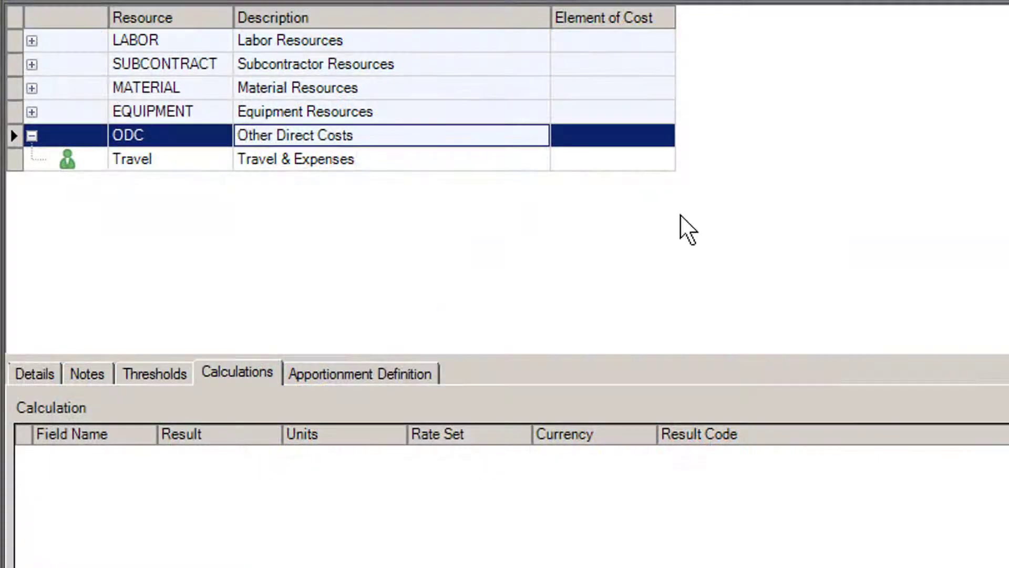
pyautogui.moveTo(26, 91)
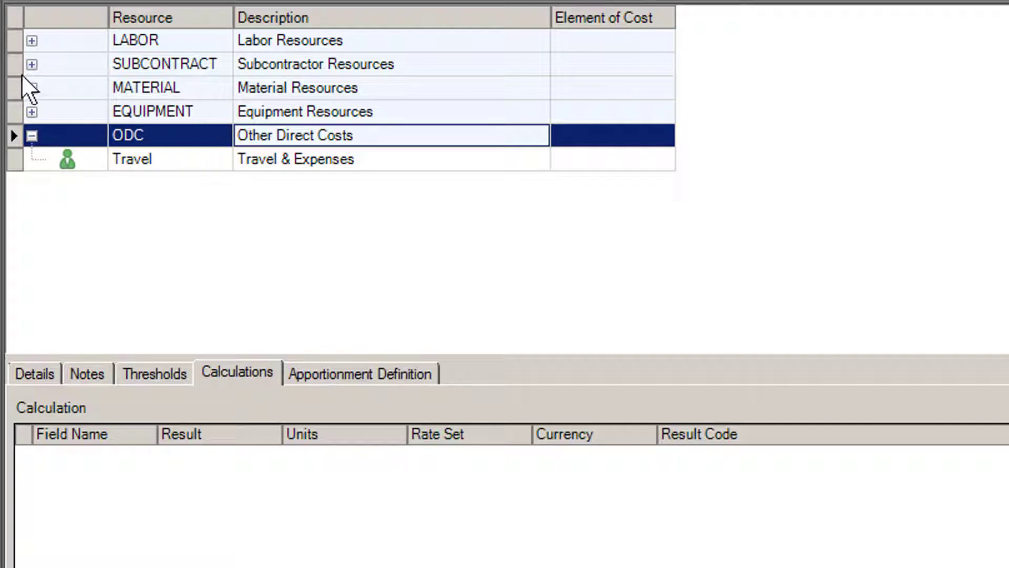
# Expand LABOR and the Engineer role to reveal the individual staff entries beneath it.
pyautogui.click(32, 40)
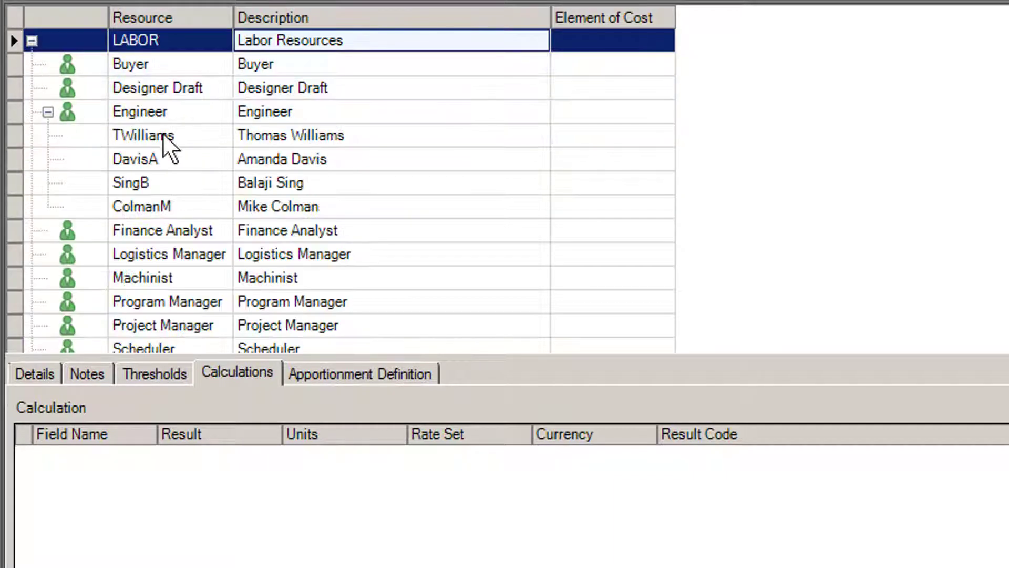
pyautogui.click(144, 135)
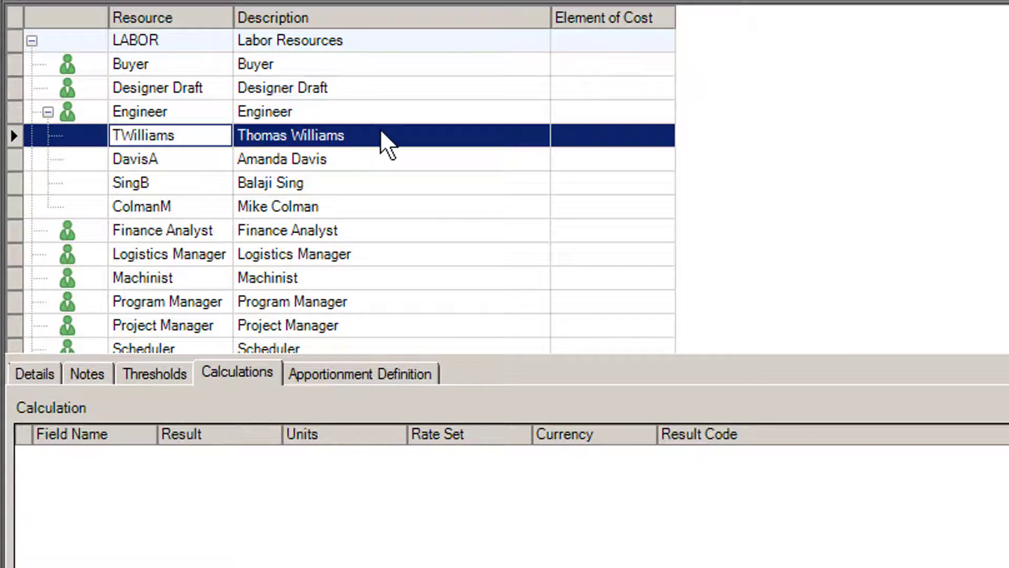
pyautogui.moveTo(341, 122)
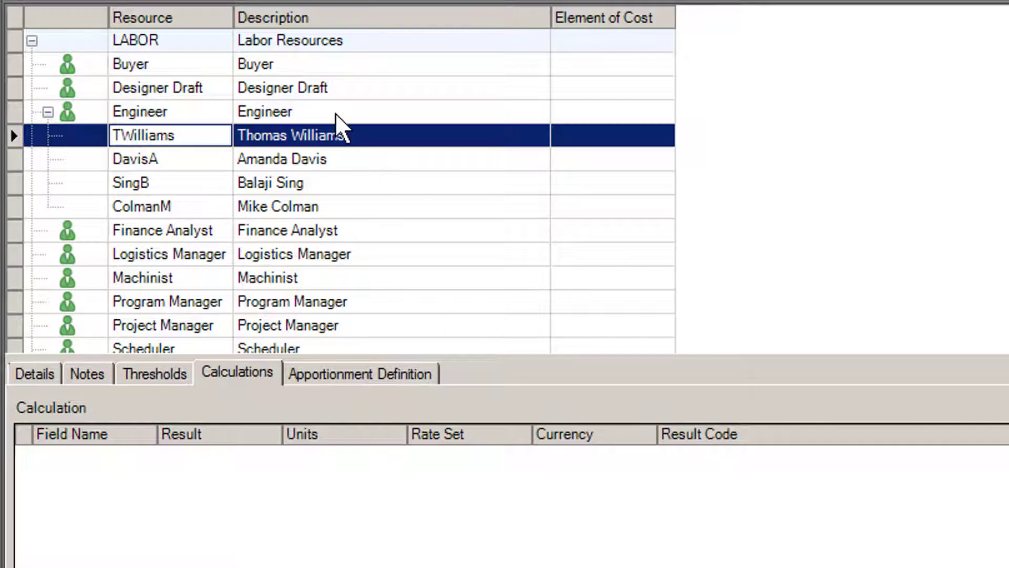
pyautogui.click(139, 111)
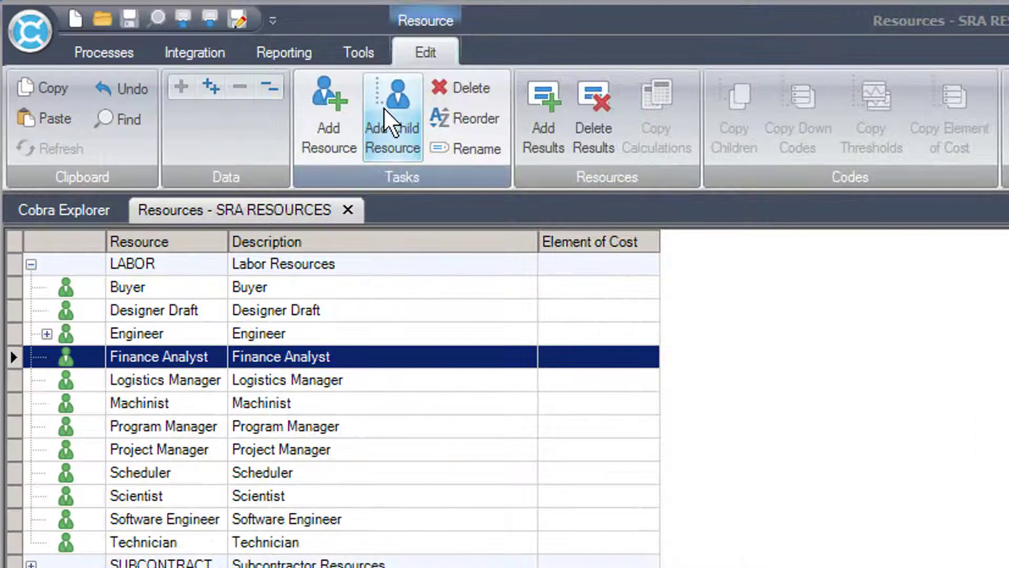
pyautogui.click(392, 115)
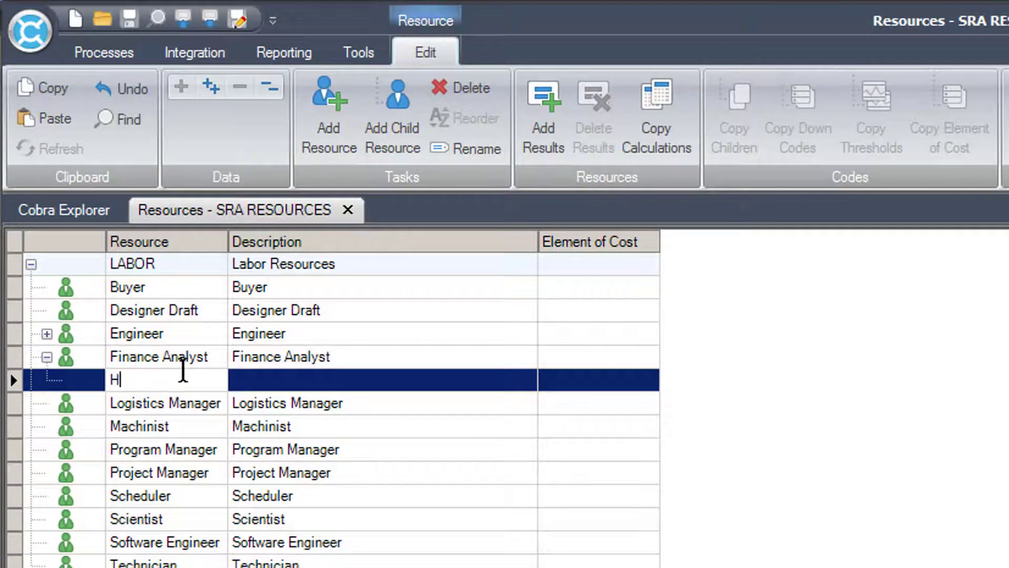
pyautogui.write('ess')
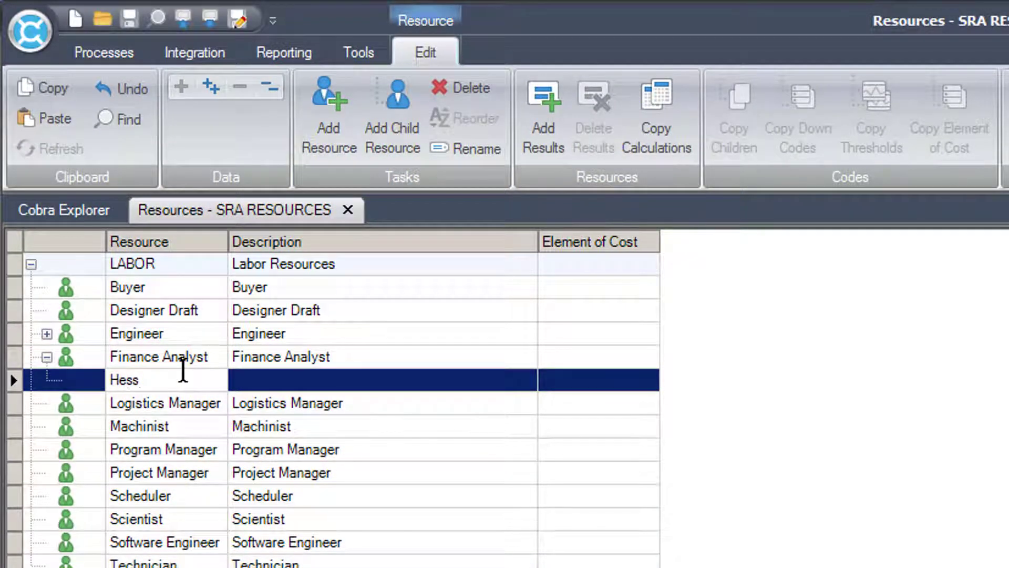
pyautogui.write('L')
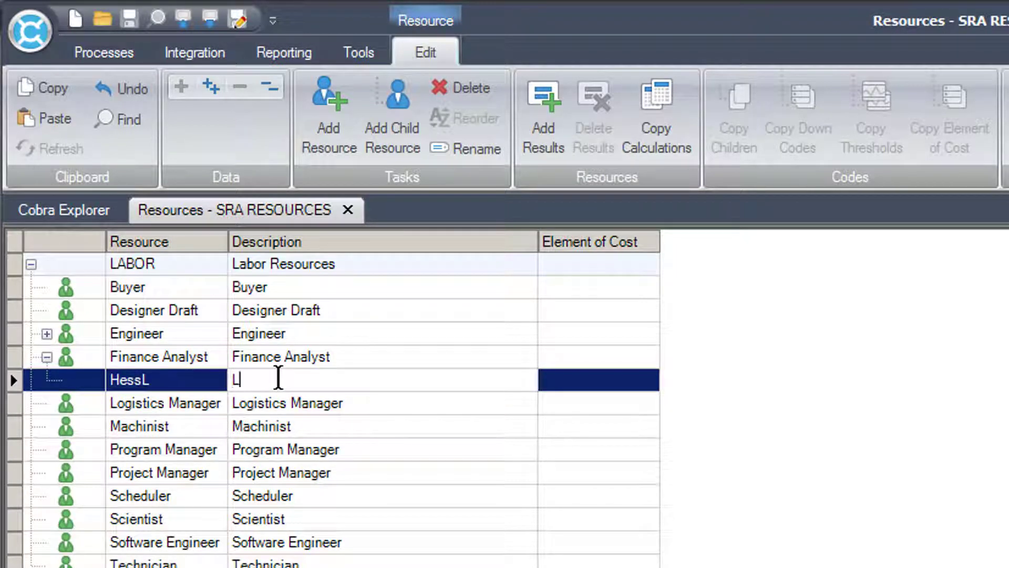
pyautogui.write('inda Hess')
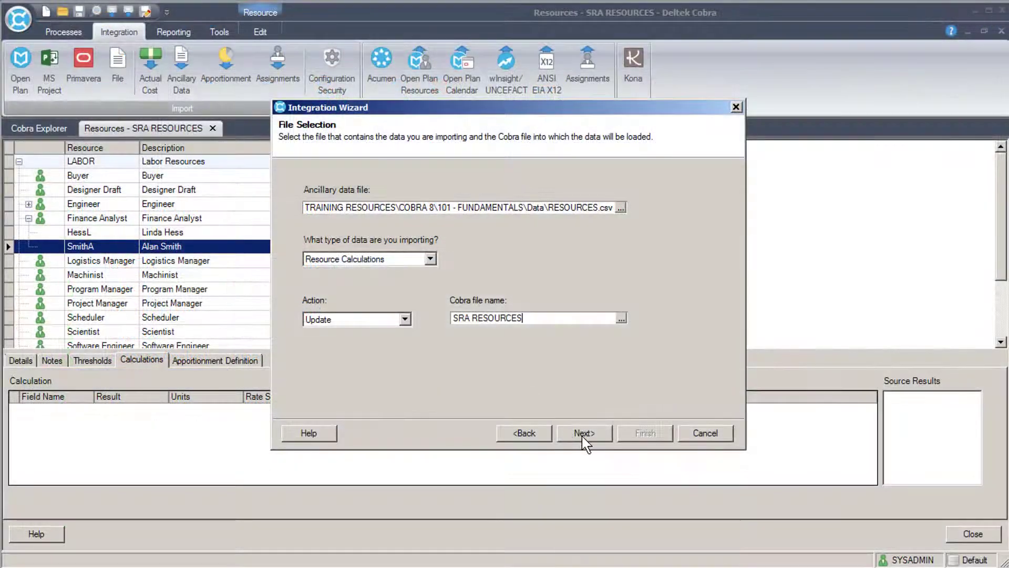
# Advance the RESOURCES.csv import to column mapping and mark the file as having a header row.
pyautogui.click(584, 432)
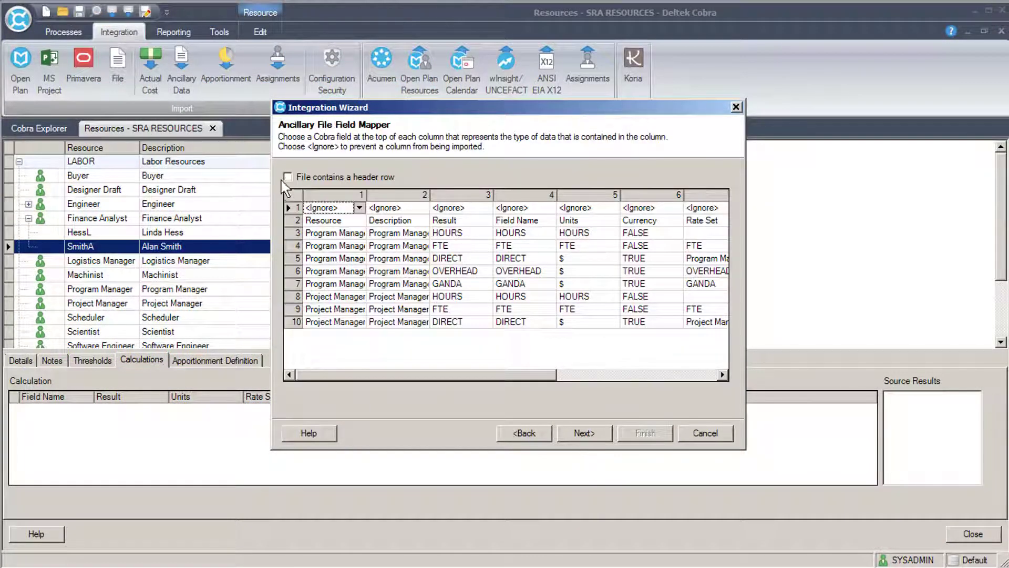
pyautogui.click(288, 176)
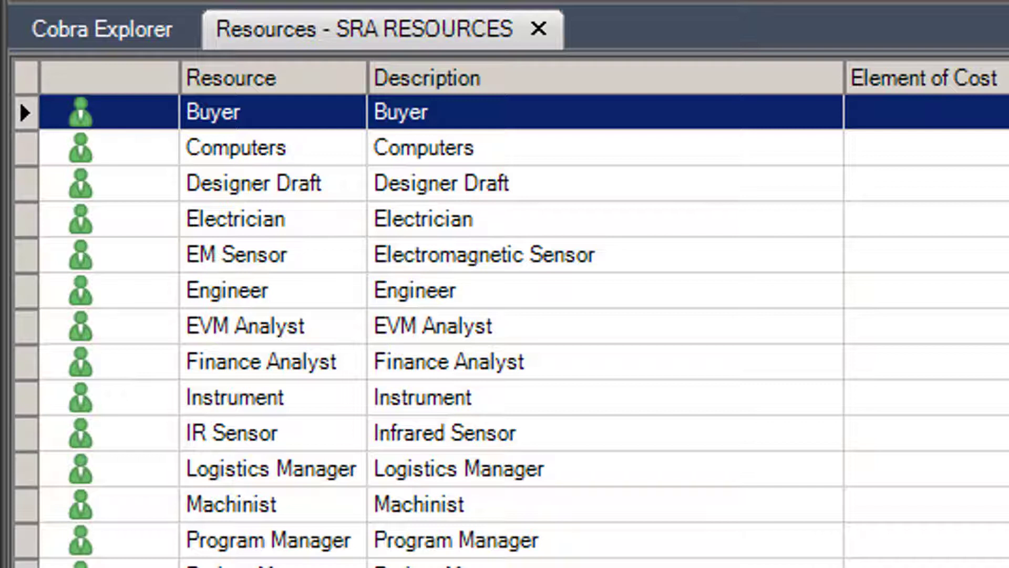
pyautogui.moveTo(822, 159)
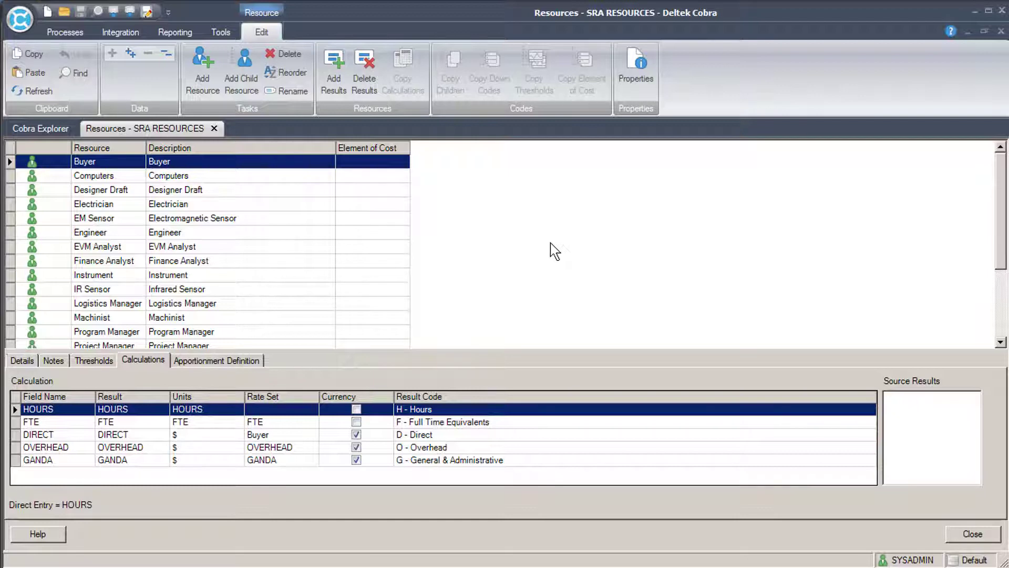
# Run the Export Resources report for SRA RESOURCES through the Report Wizard's save and run steps.
pyautogui.click(40, 129)
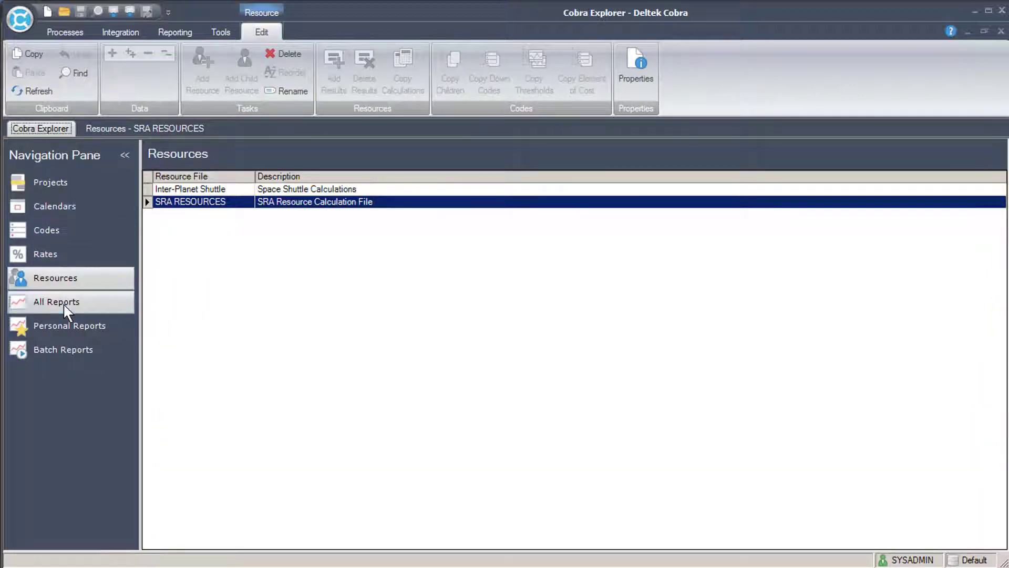
pyautogui.click(56, 302)
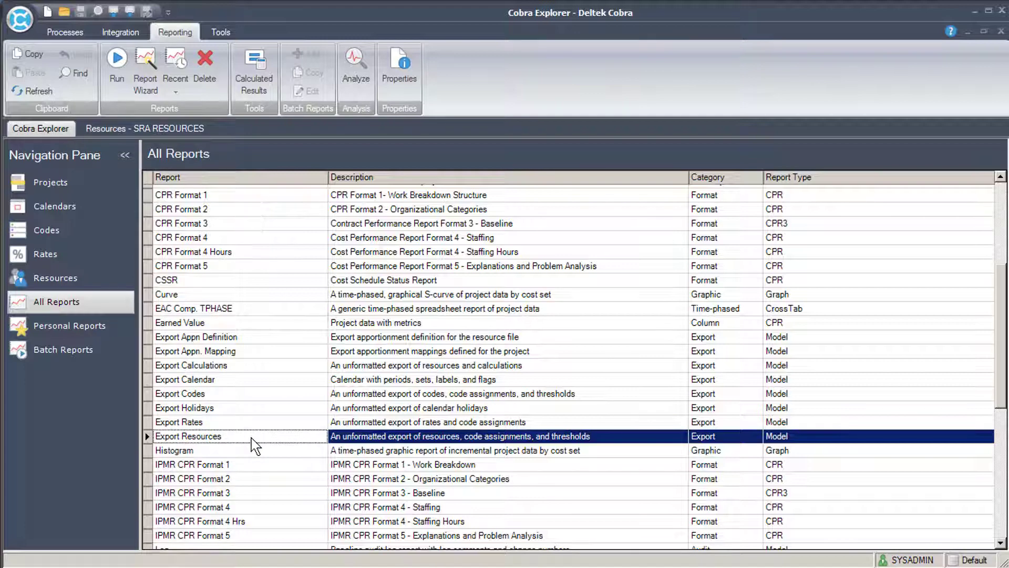
pyautogui.click(145, 71)
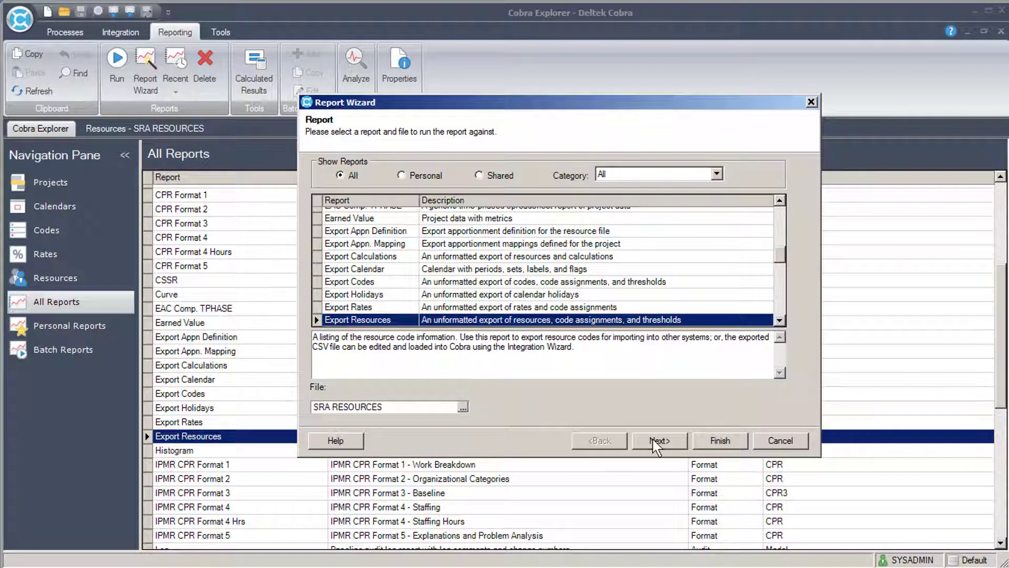
pyautogui.click(658, 441)
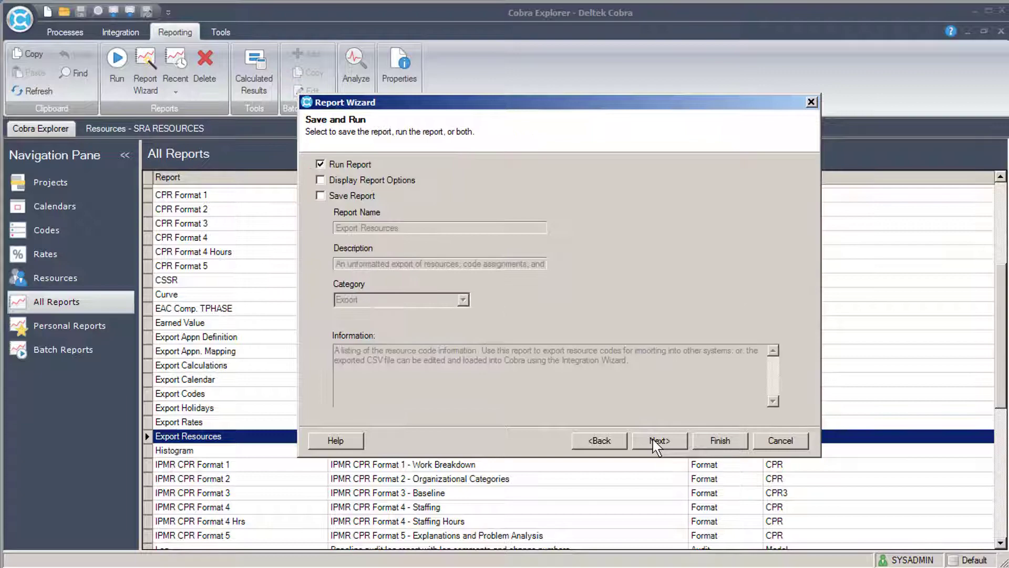
pyautogui.click(719, 440)
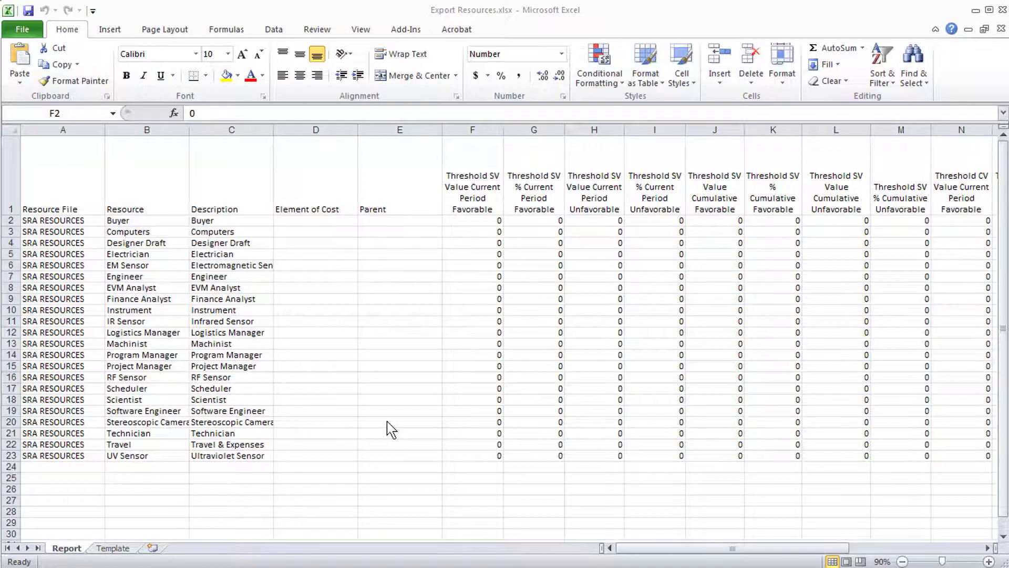
pyautogui.moveTo(383, 267)
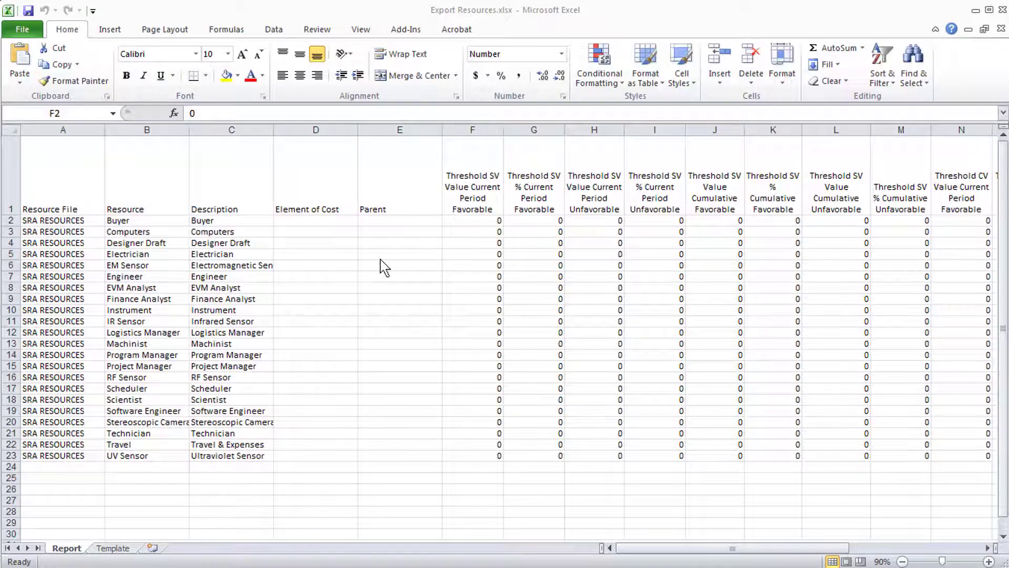
# Delete the Resource File, threshold and Element of Cost columns, then widen Description to fit full names.
pyautogui.rightClick(62, 129)
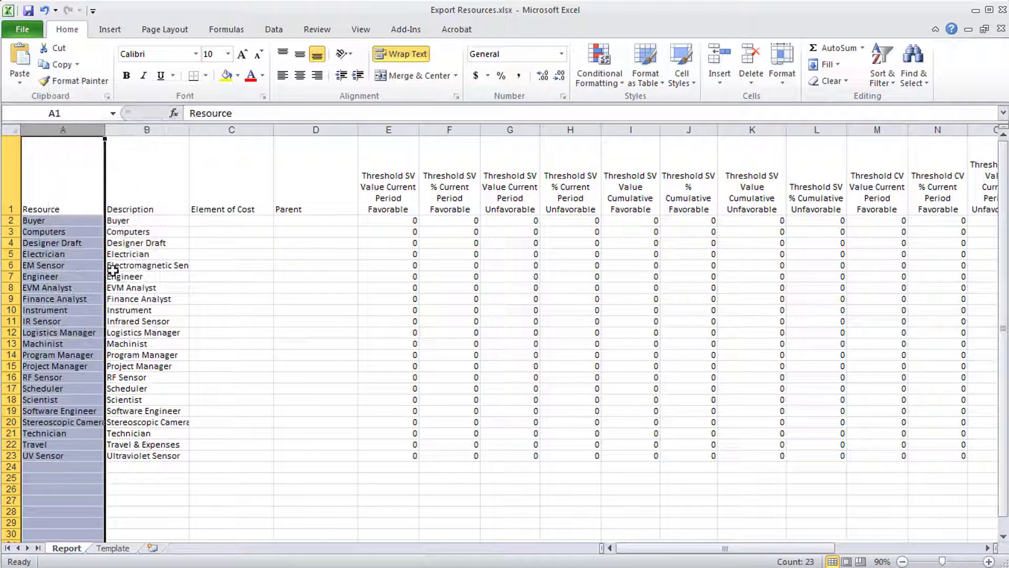
pyautogui.click(388, 130)
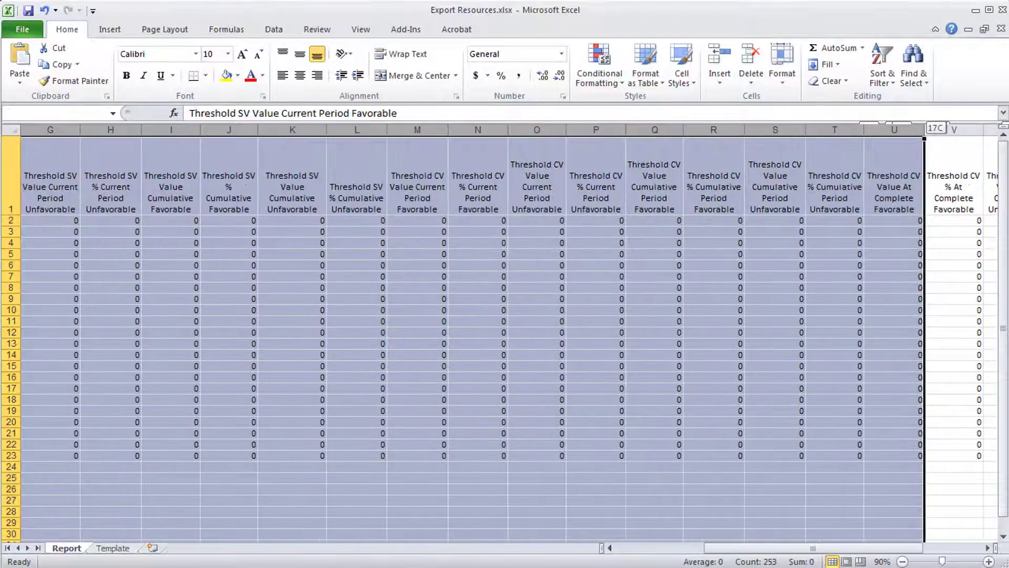
pyautogui.hscroll(3)
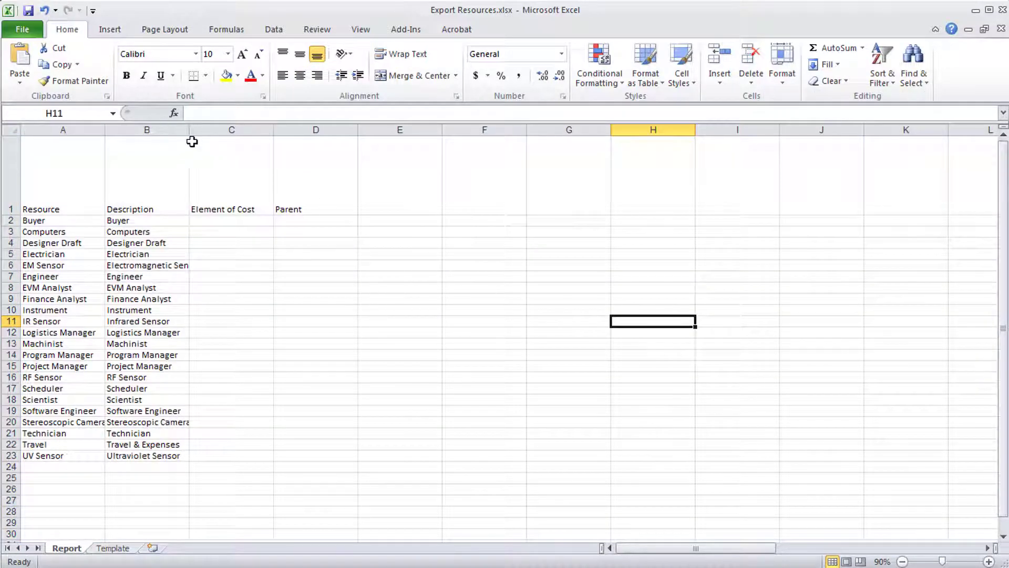
pyautogui.rightClick(232, 130)
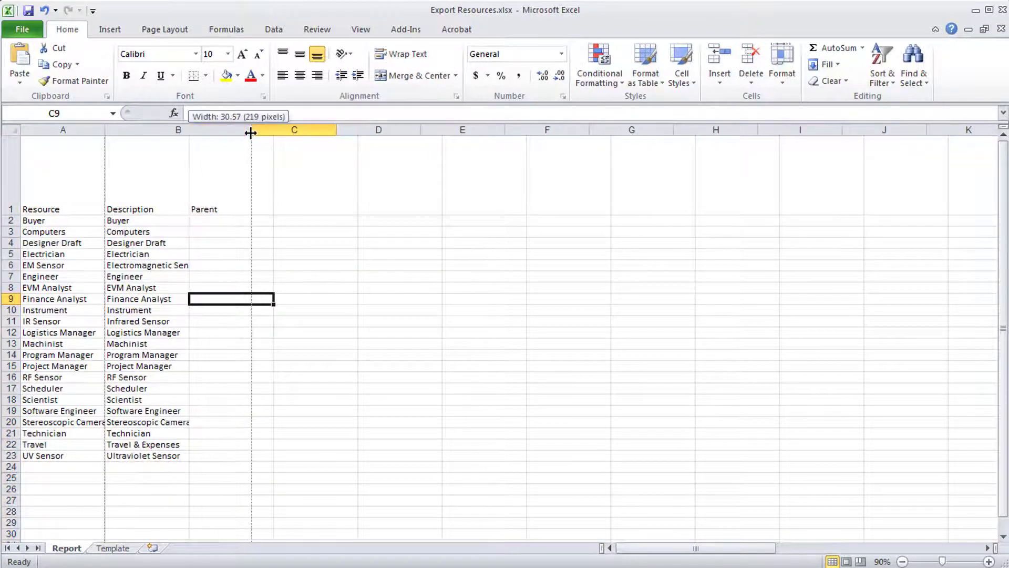
pyautogui.moveTo(250, 129); pyautogui.dragTo(106, 129)
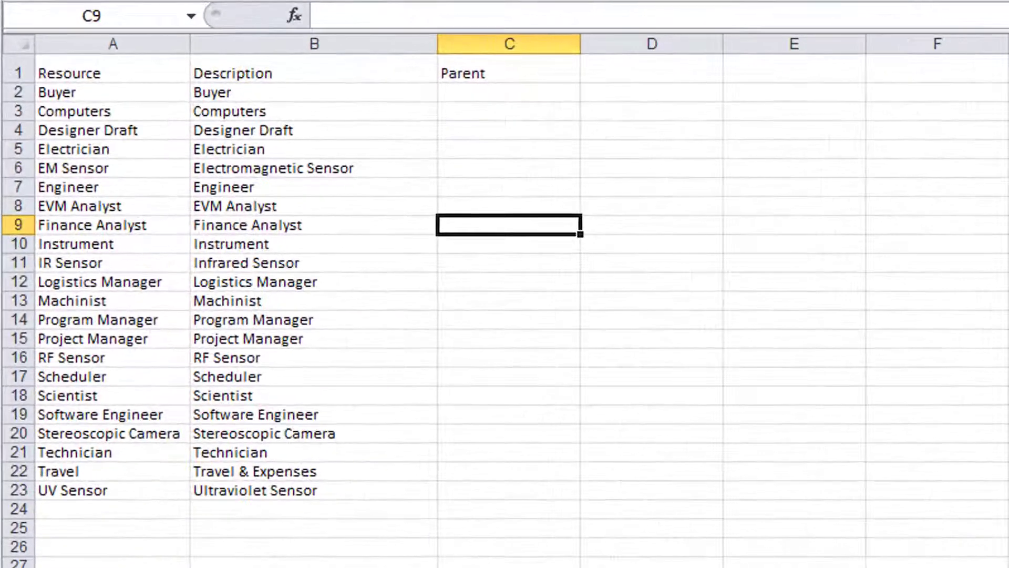
# Insert category rows starting with LABOR and set Electrician's Parent to SUBCONTRACTOR.
pyautogui.click(651, 451)
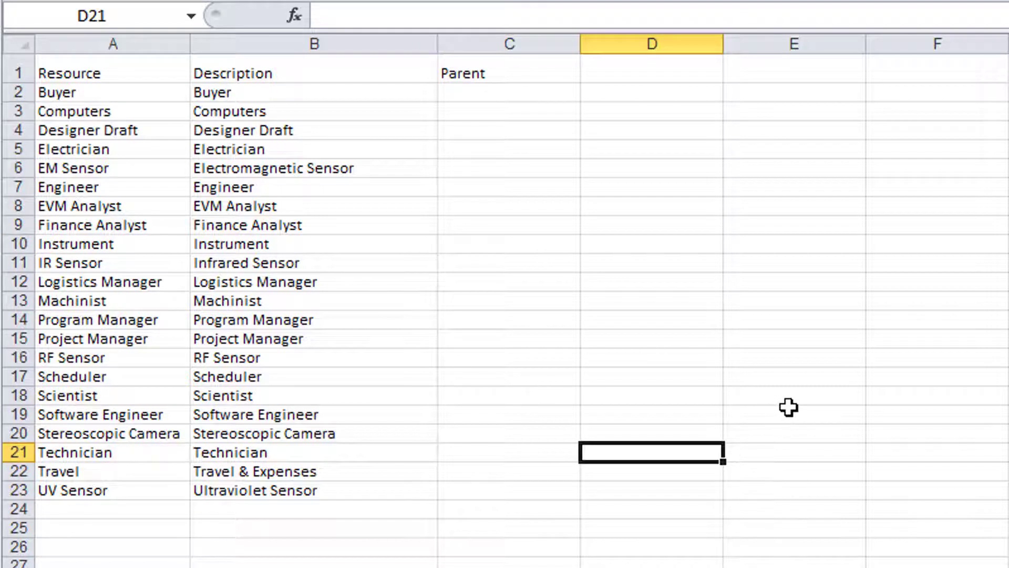
pyautogui.moveTo(704, 378)
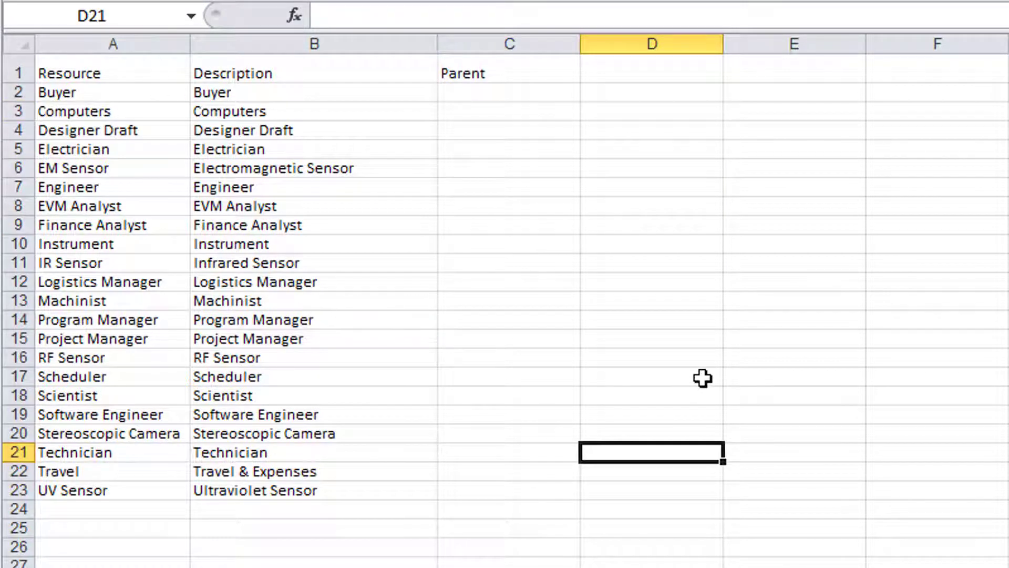
pyautogui.moveTo(694, 315)
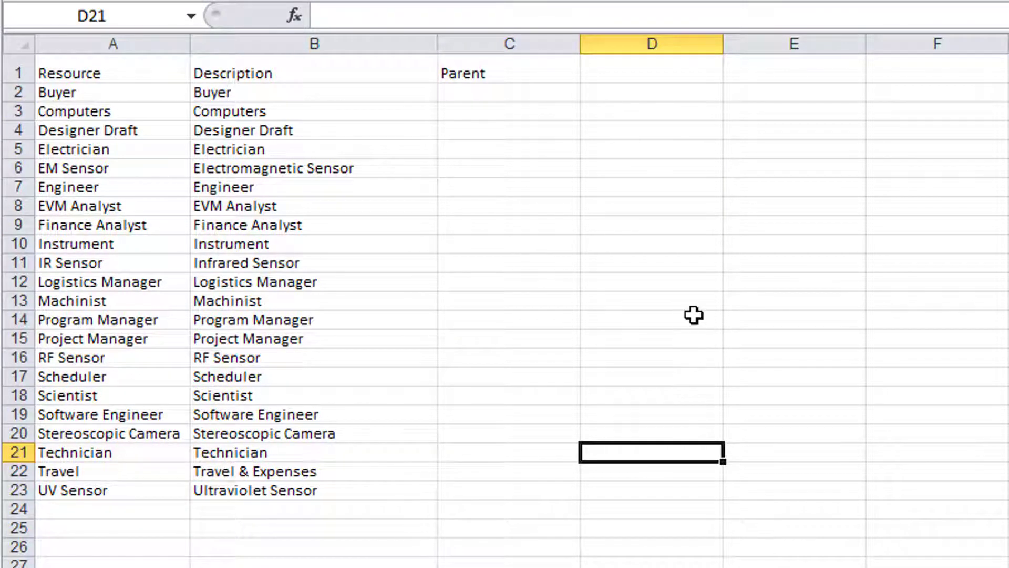
pyautogui.moveTo(339, 218)
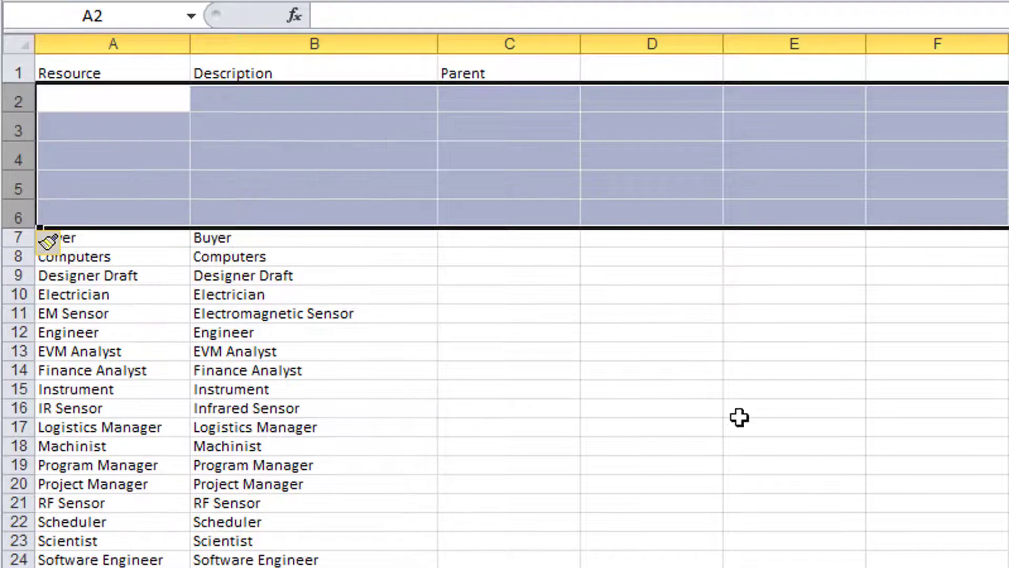
pyautogui.write('LABOR')
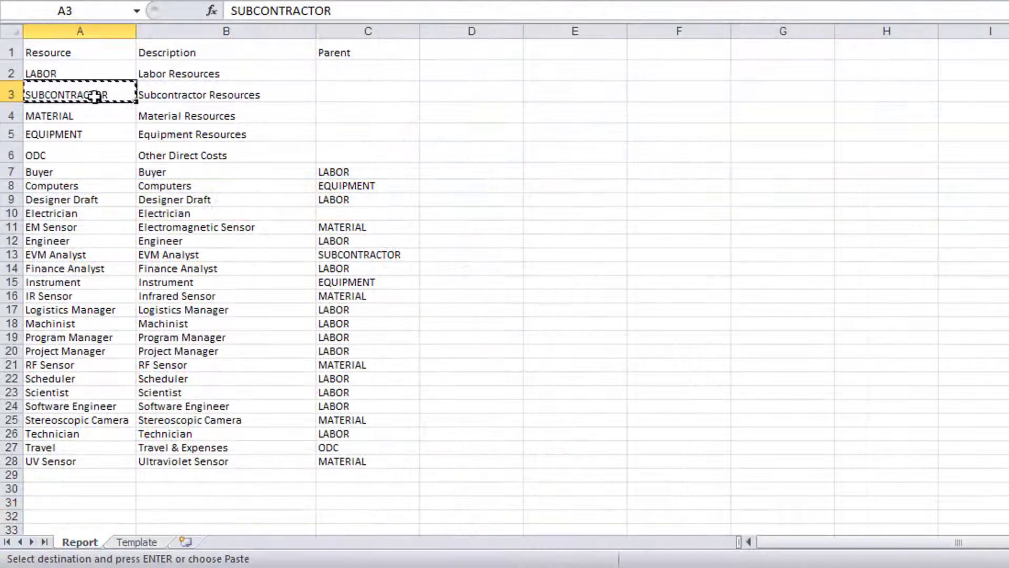
pyautogui.click(368, 214)
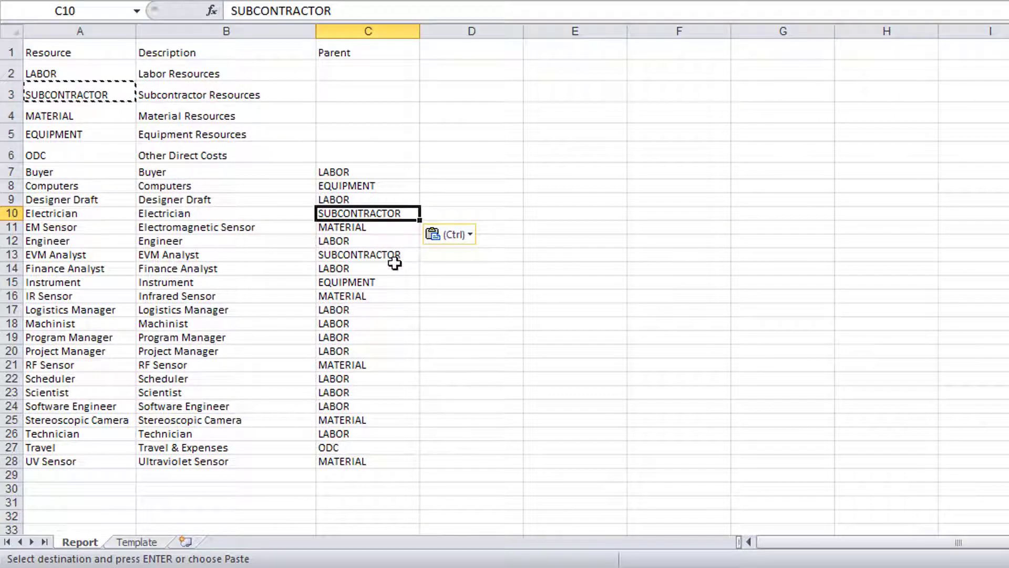
pyautogui.moveTo(394, 262)
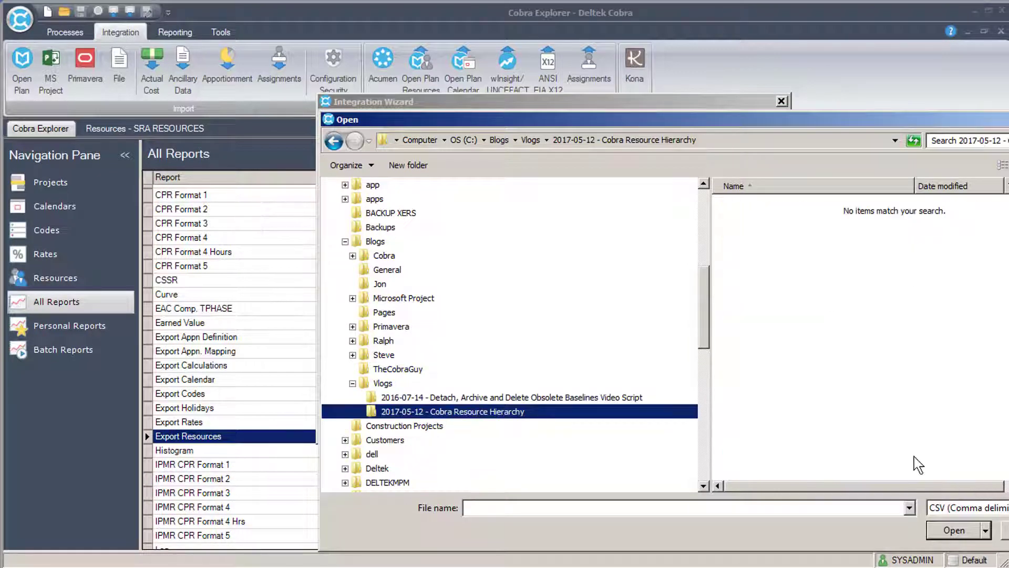
# Choose Export Resources.xlsx as the Excel import file with data type Resources.
pyautogui.click(968, 506)
pyautogui.write('Export Resources.xlsx')
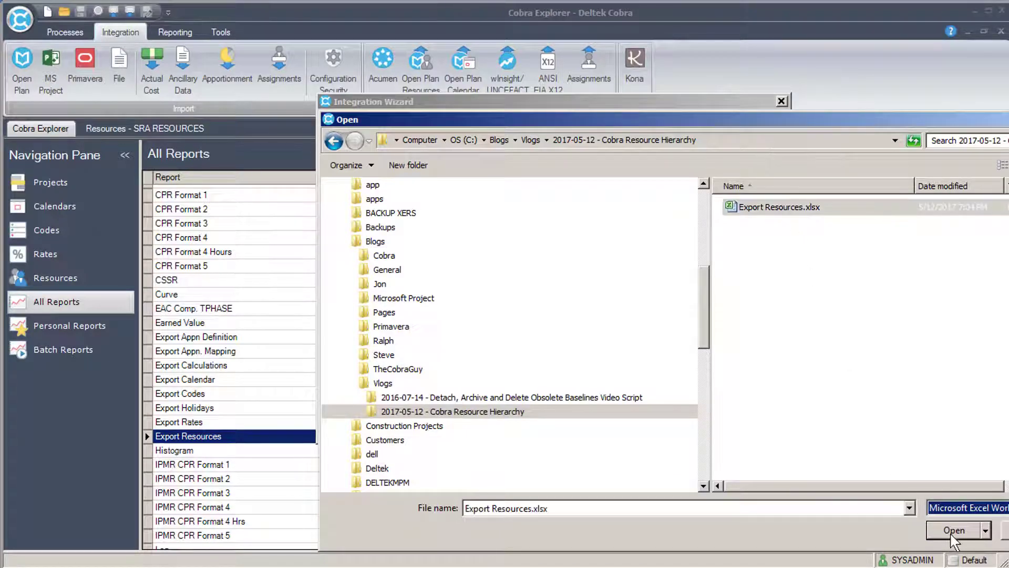
pyautogui.click(953, 530)
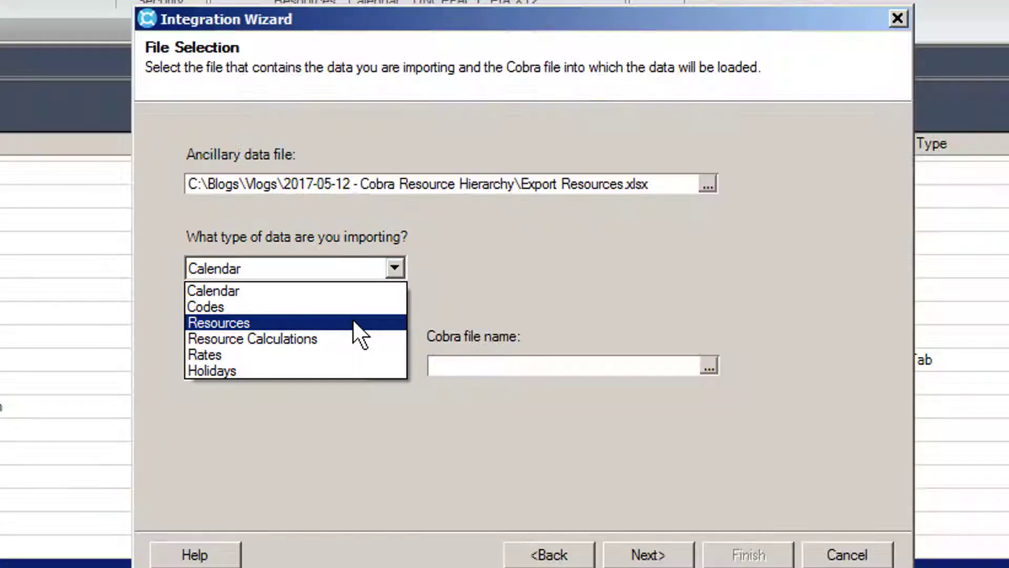
pyautogui.click(217, 323)
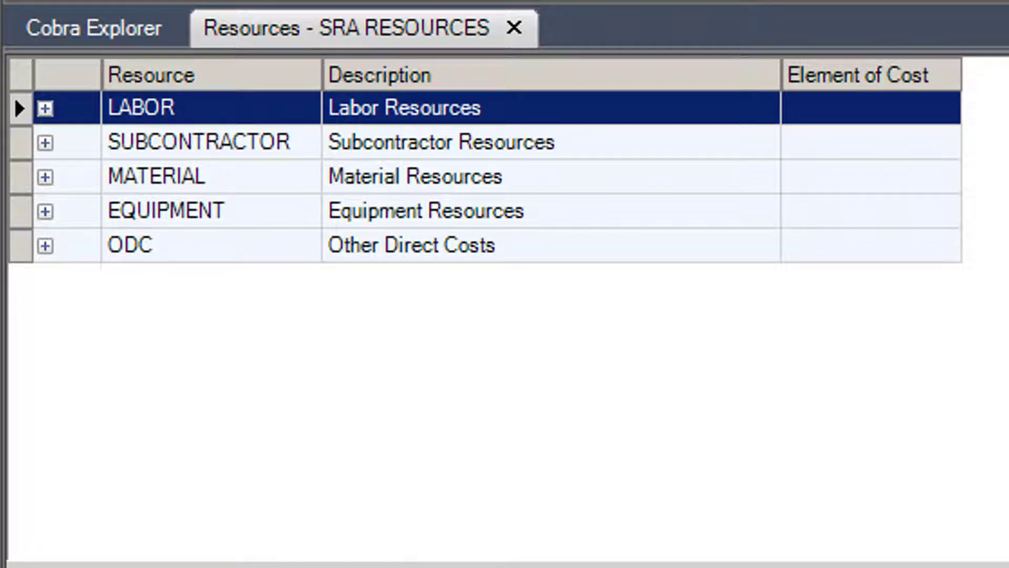
pyautogui.moveTo(812, 376)
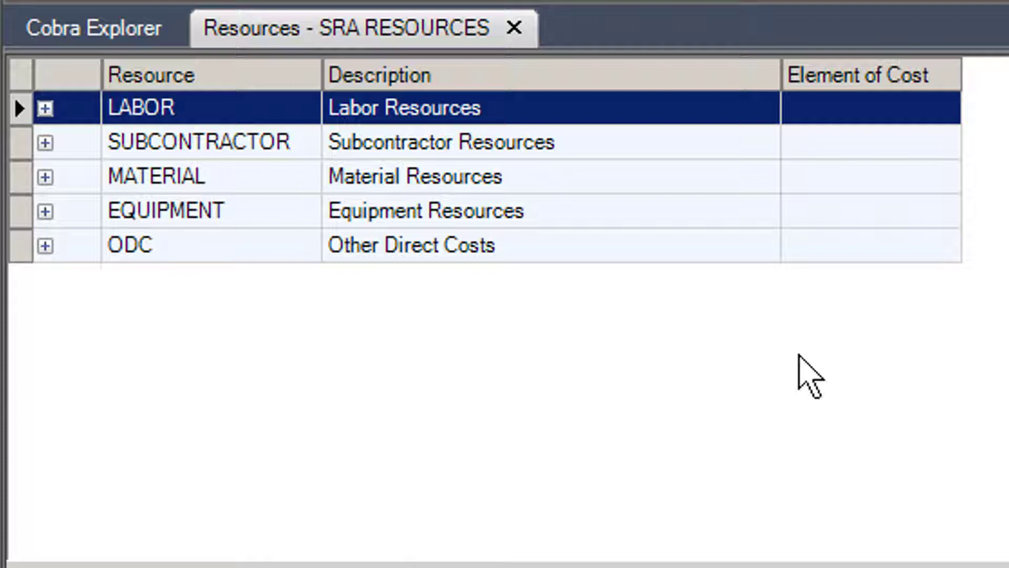
pyautogui.moveTo(782, 373)
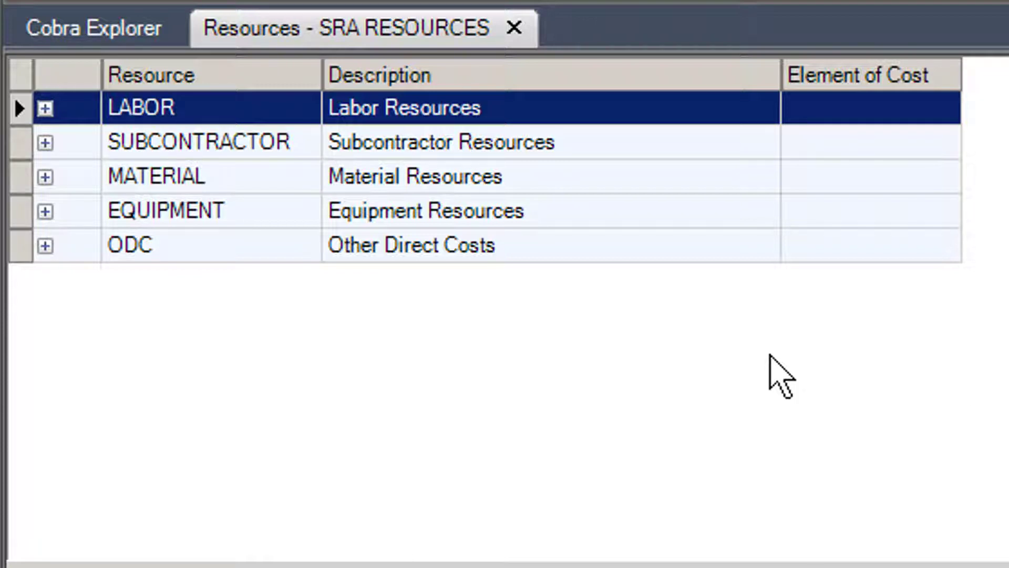
pyautogui.moveTo(267, 194)
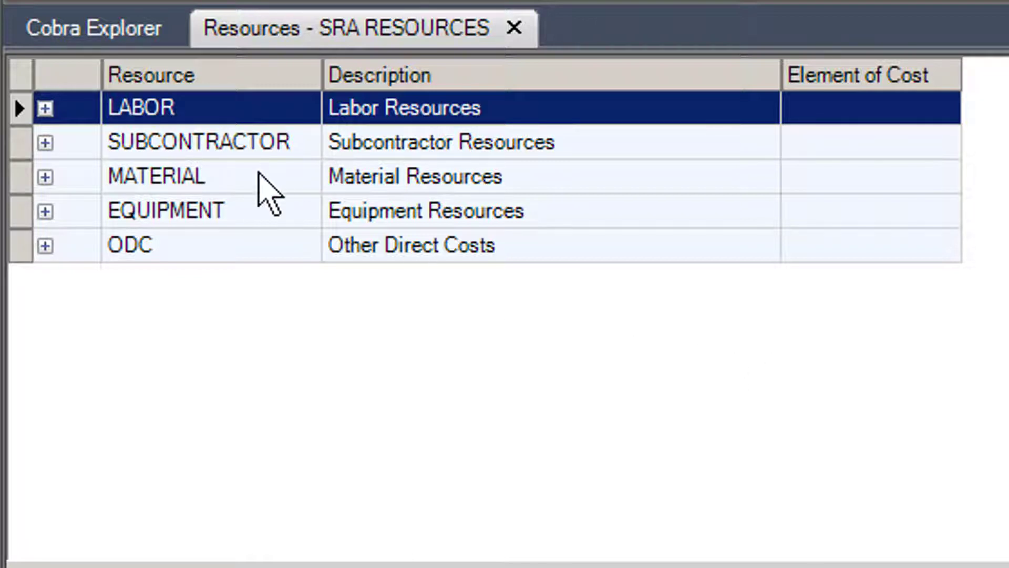
pyautogui.moveTo(230, 267)
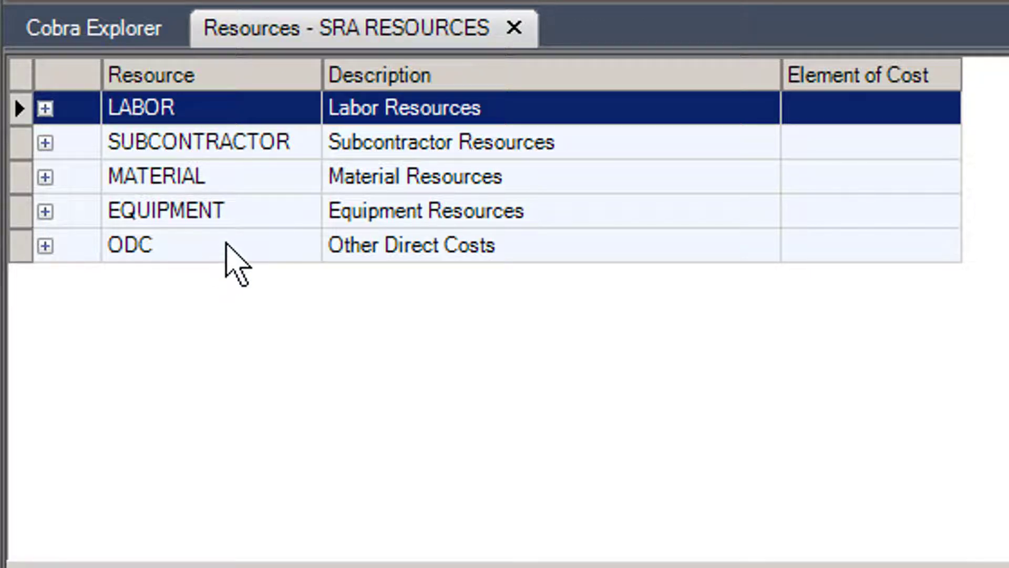
pyautogui.moveTo(48, 155)
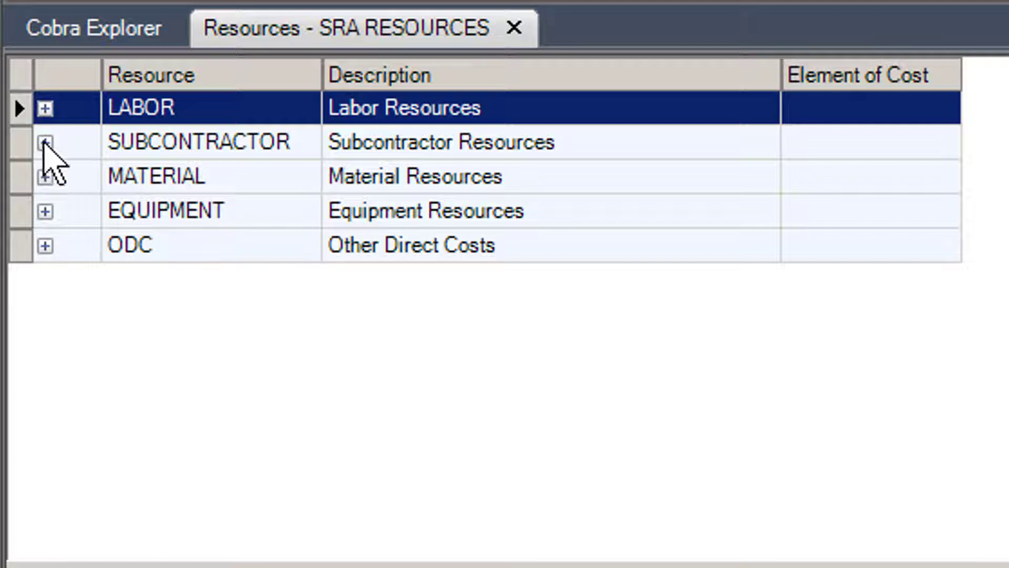
# Expand LABOR, SUBCONTRACTOR, MATERIAL, EQUIPMENT and ODC to show their imported resources.
pyautogui.click(44, 107)
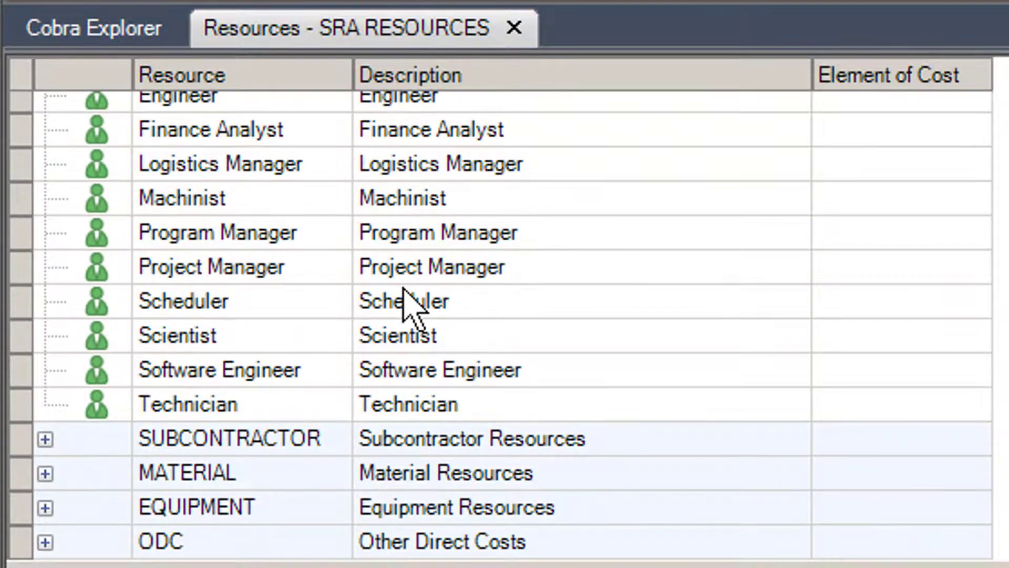
pyautogui.click(44, 439)
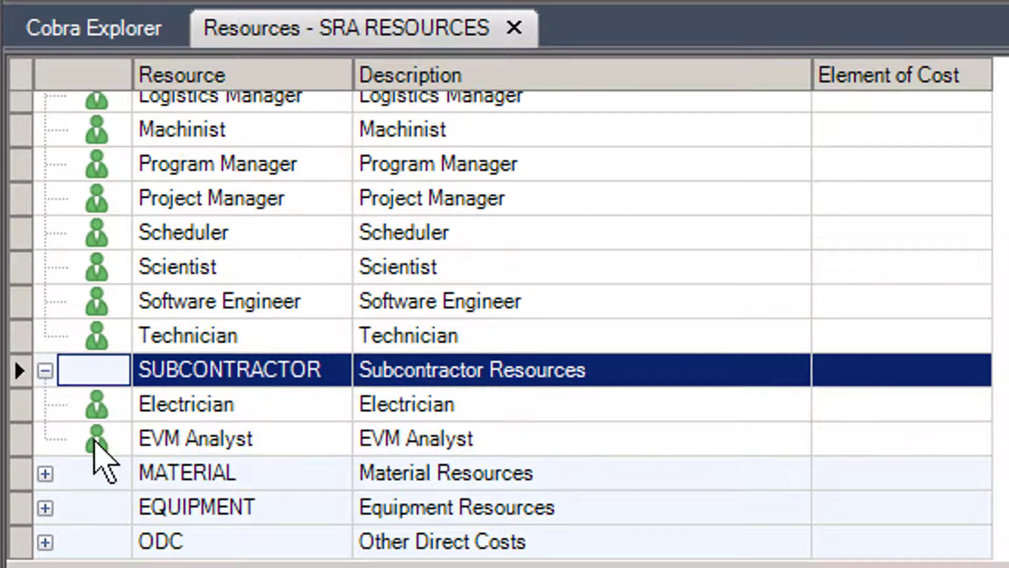
pyautogui.click(44, 472)
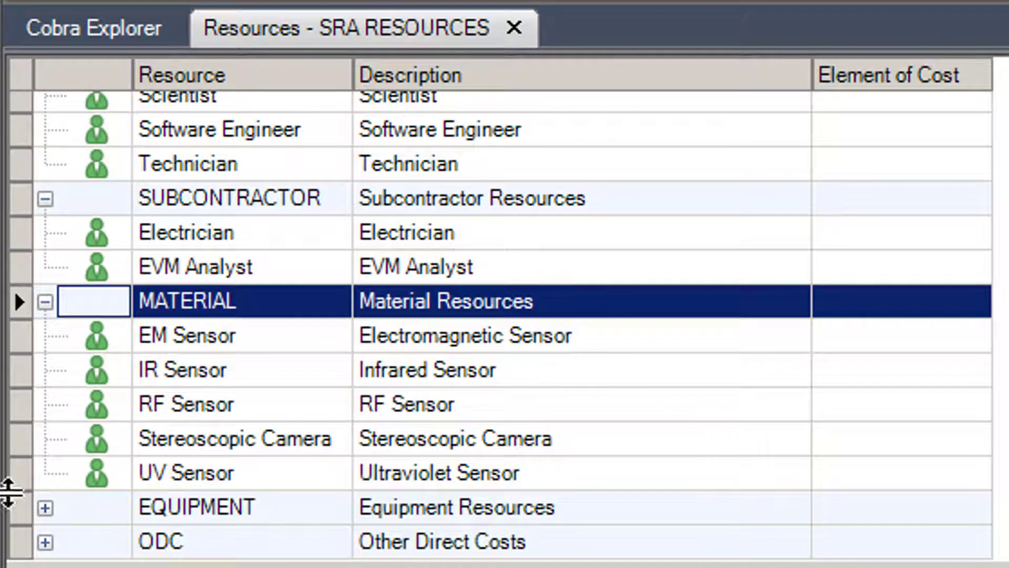
pyautogui.click(45, 507)
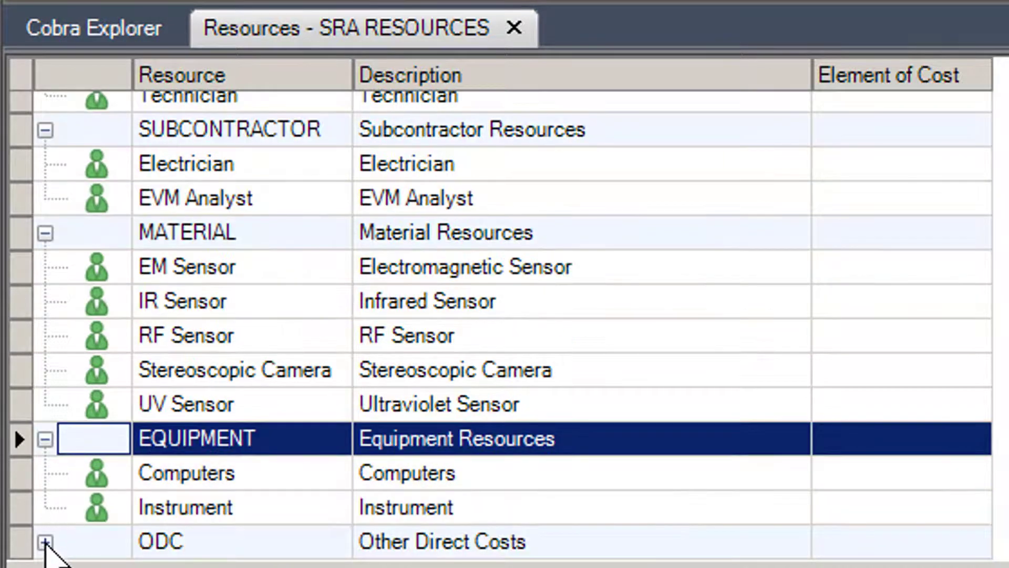
pyautogui.click(45, 541)
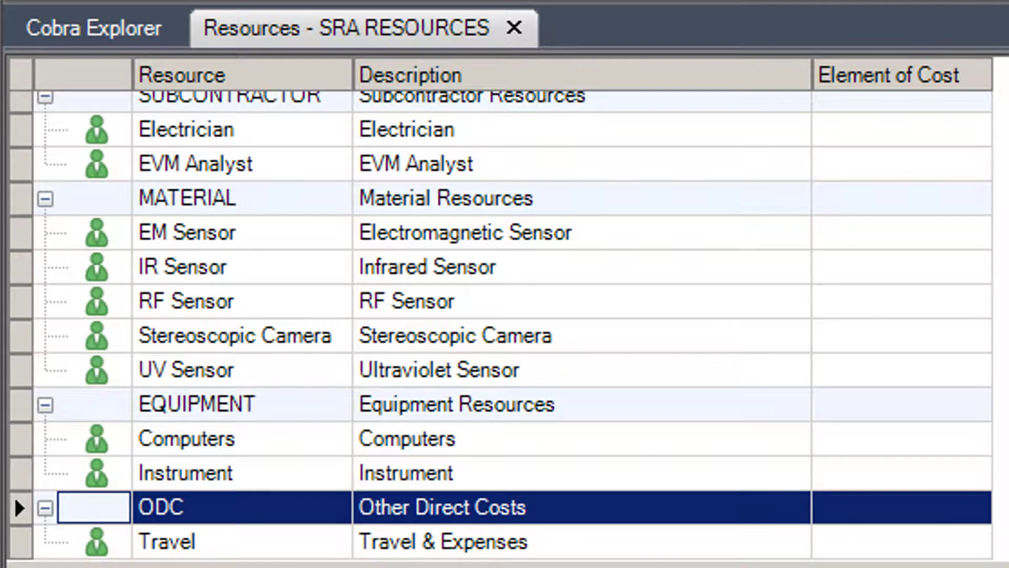
pyautogui.scroll(3)
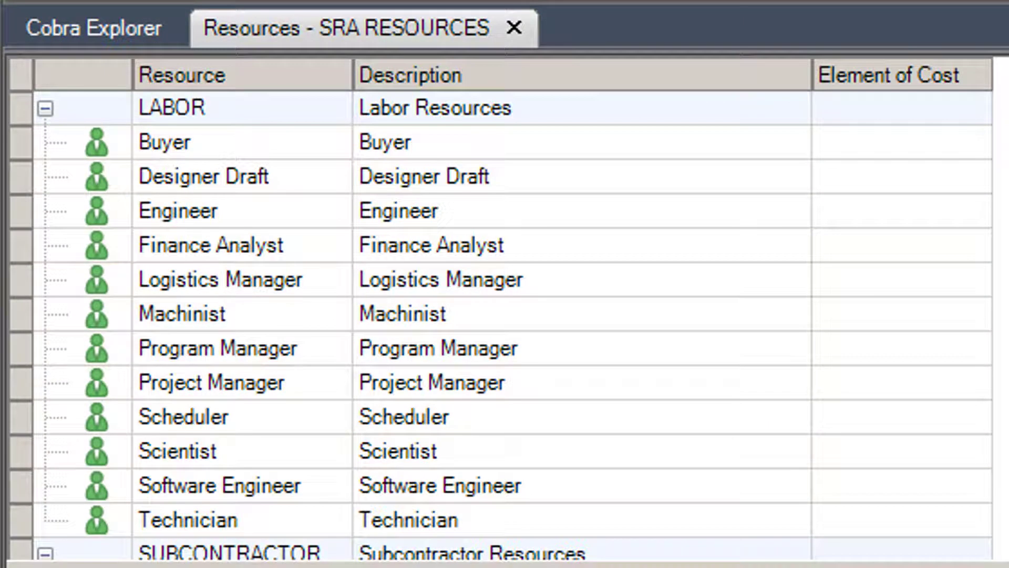